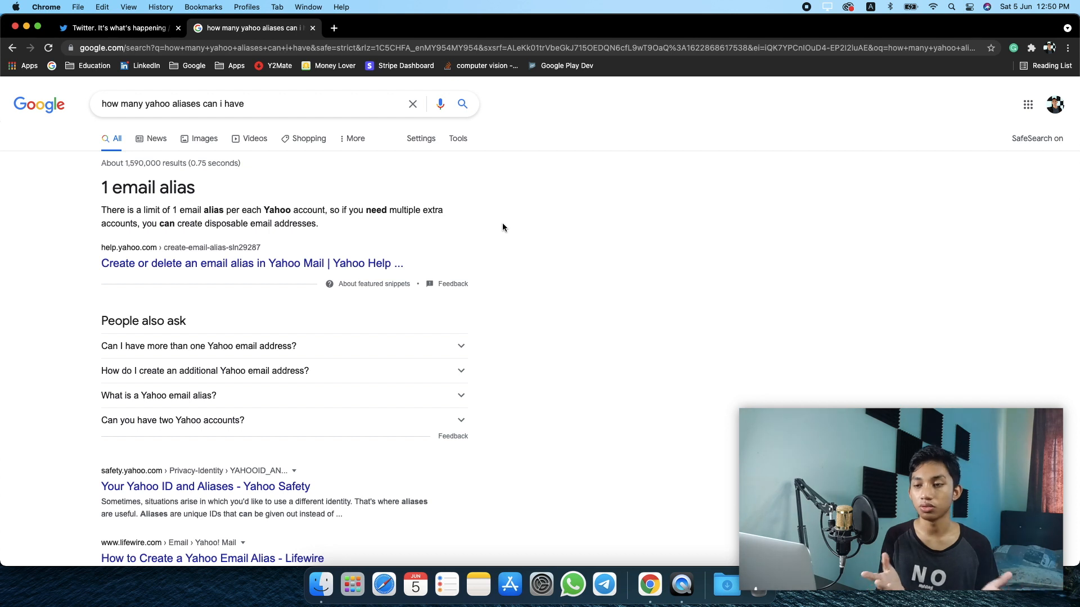
- Switch to the Twitter tab showing the empty Create your account form
click(114, 28)
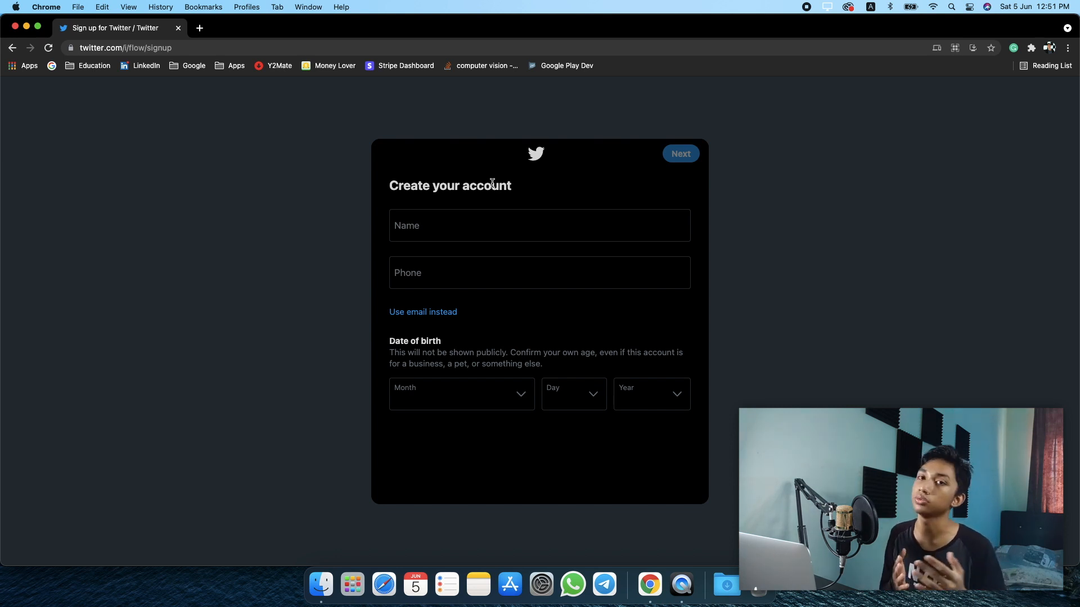
mouse_move(611, 204)
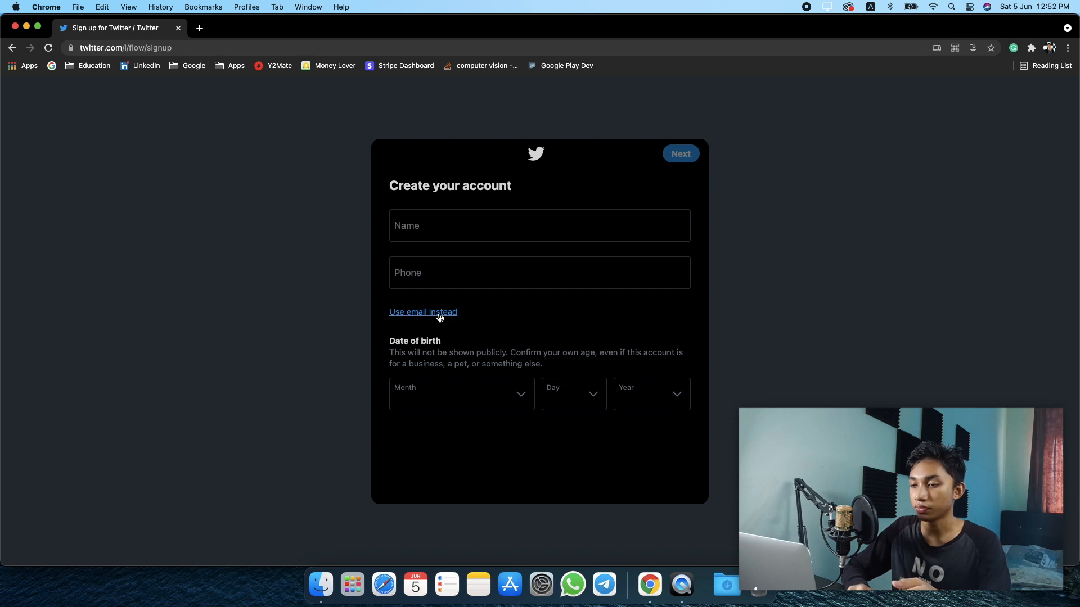
- Enter the account name and choose email instead of phone, entering the Gmail address
click(423, 313)
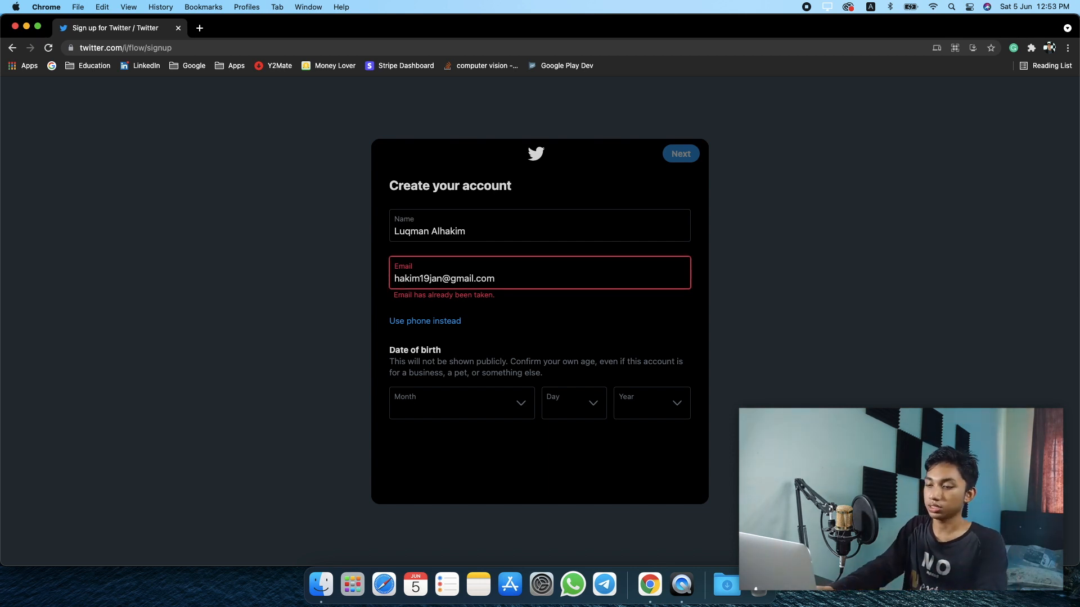
- Change the email to a '+test' Gmail plus-alias and set the birth date to 19 Jan 2003
text(+)
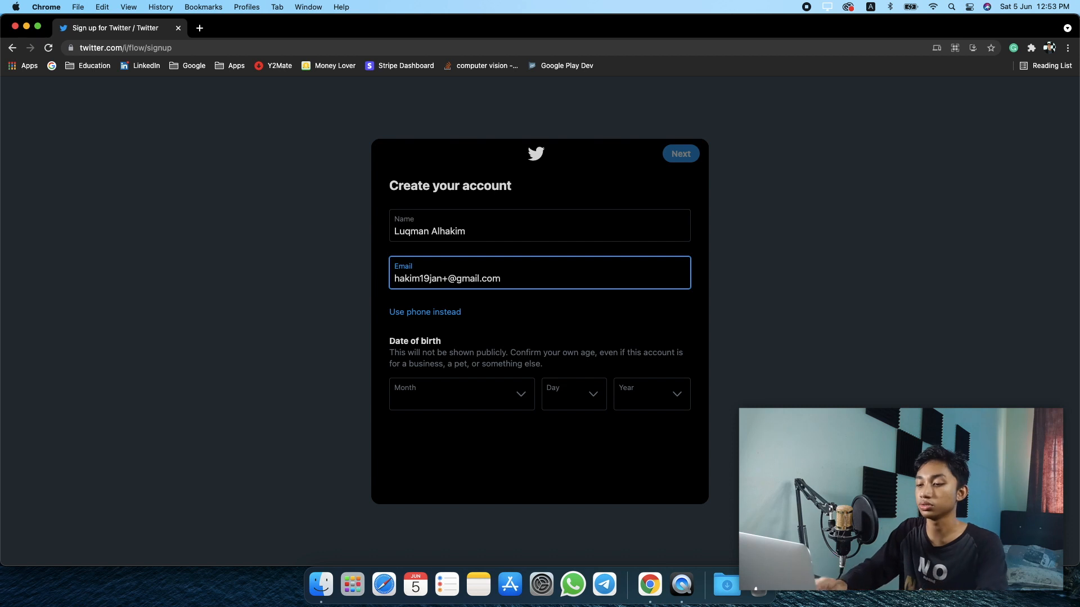
text(test)
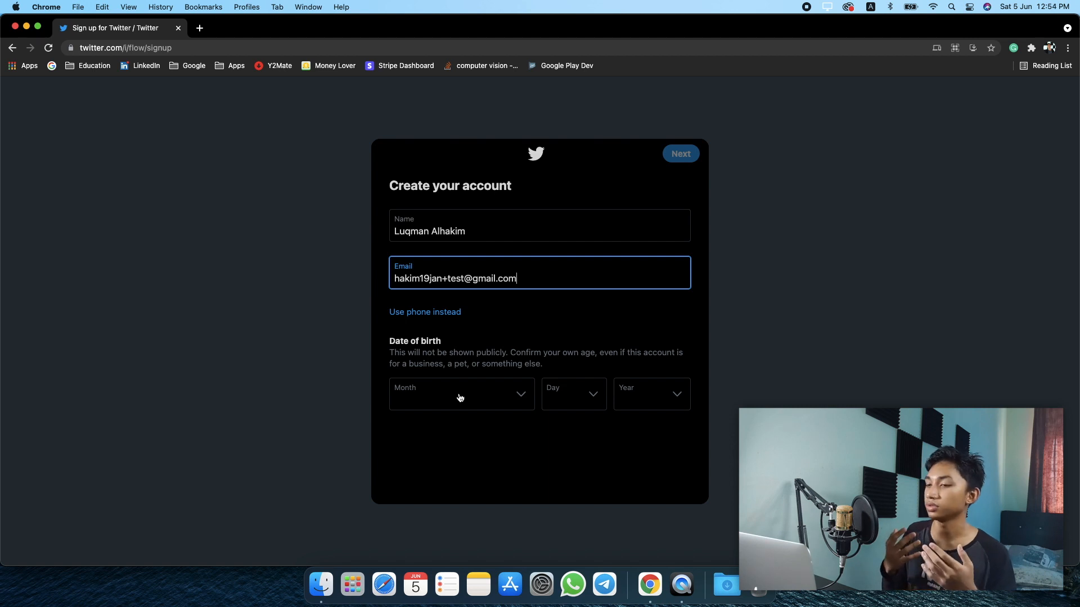
click(461, 394)
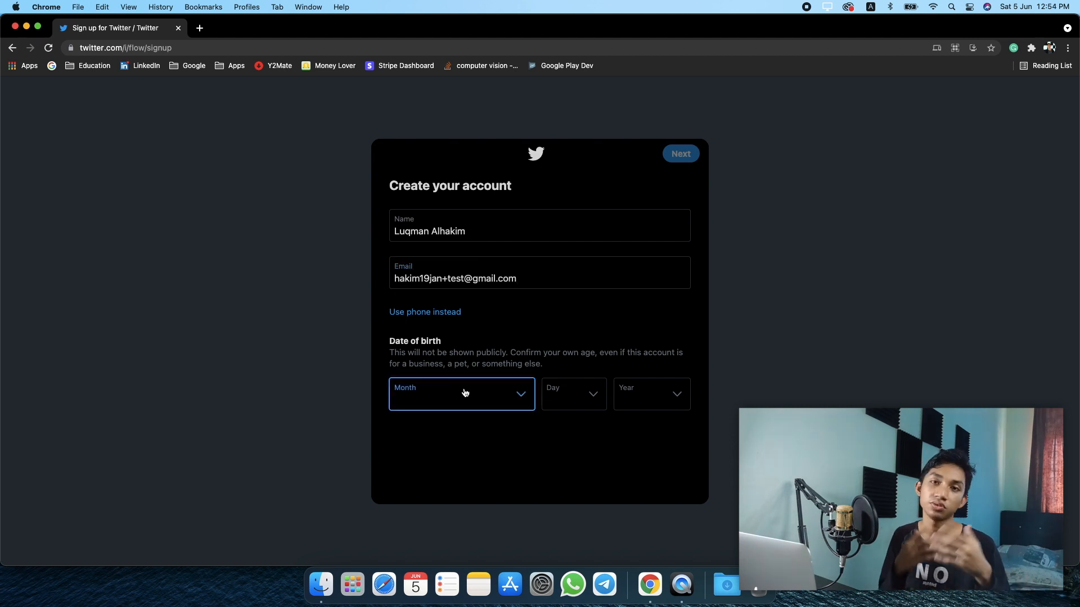
- Continue past account details and Customise your experience to the sign-up review step
click(680, 154)
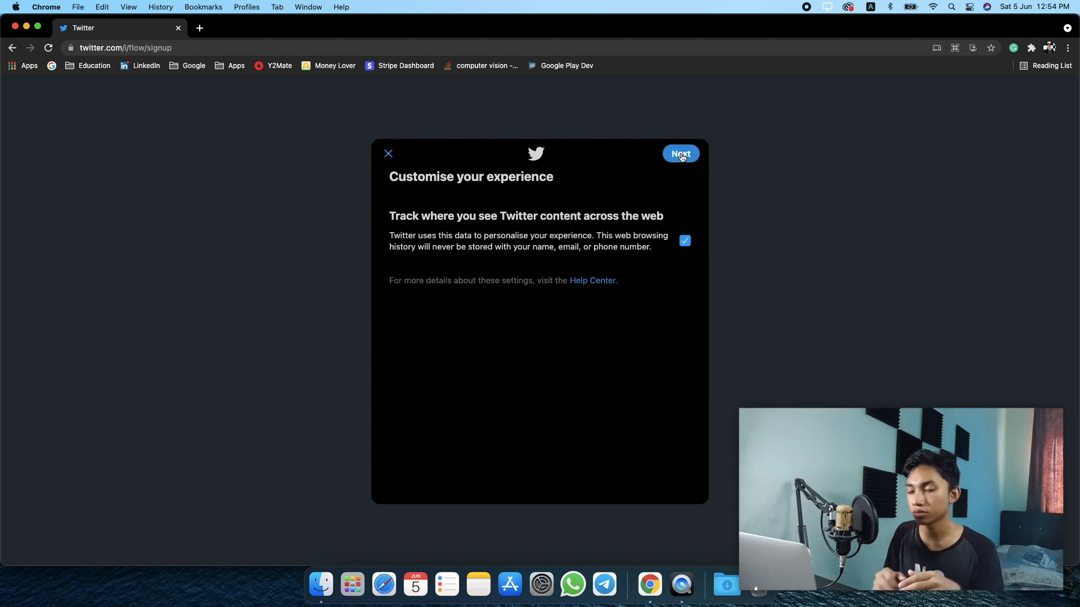
click(680, 154)
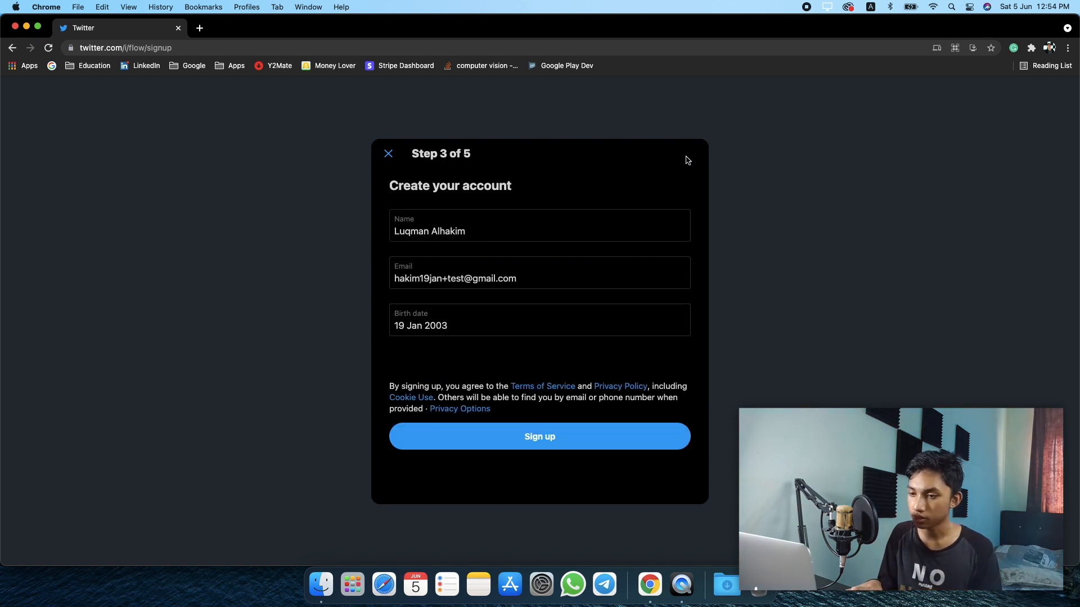
mouse_move(527, 400)
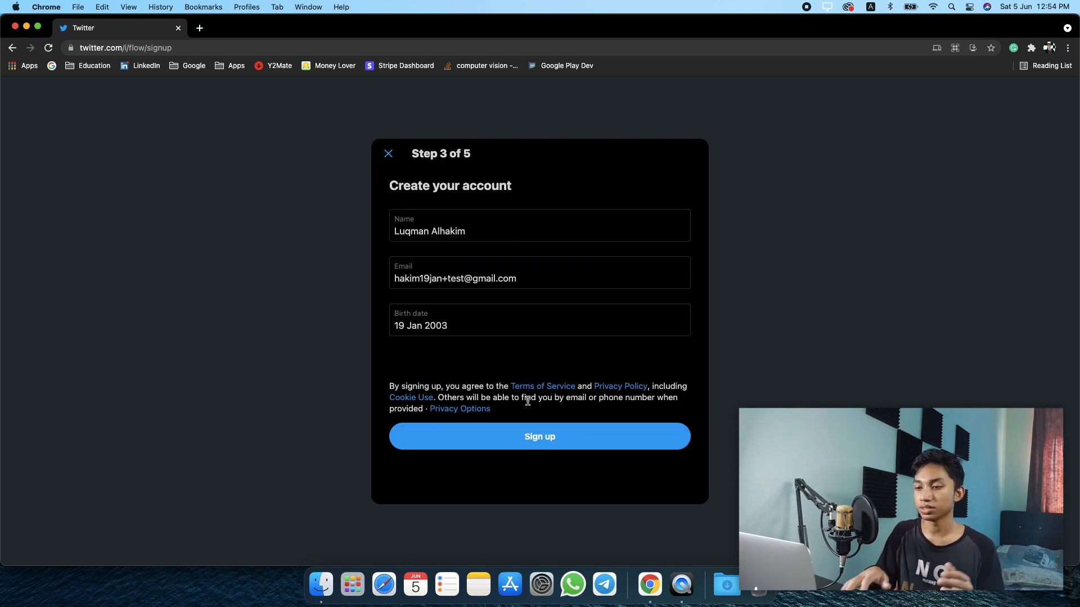